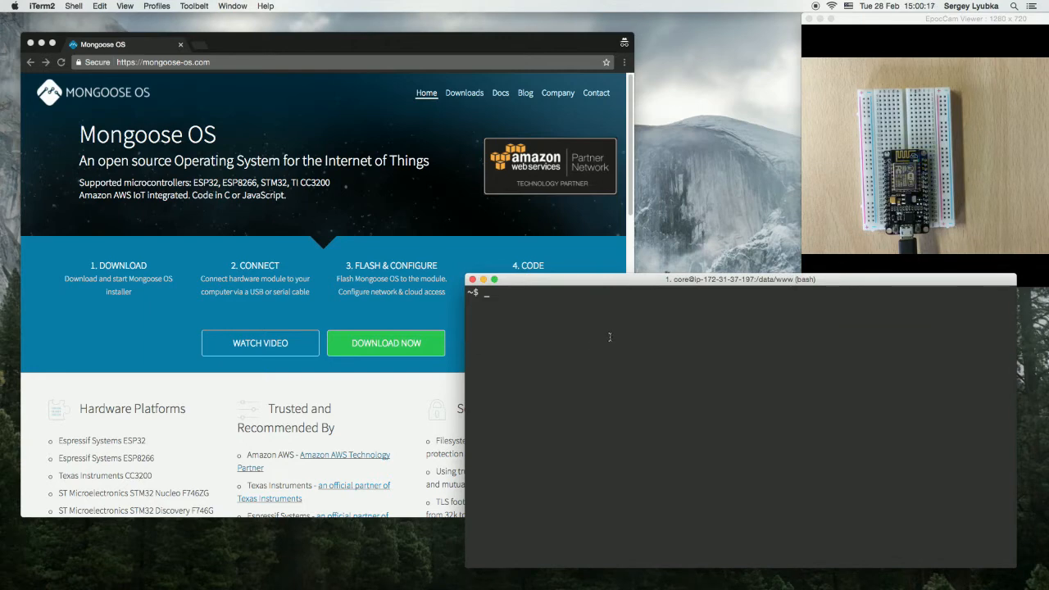
Type 'mos flash mos-esp8266', then begin a 'mos call' command at the prompt.
type("mos flash mos-esp8266")
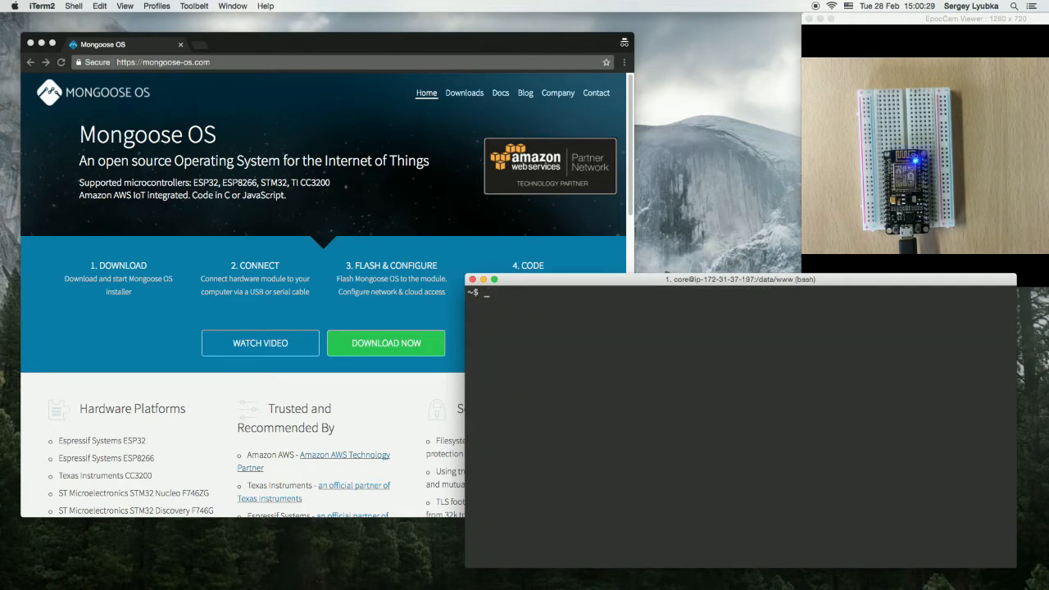
type("mos call RPC")
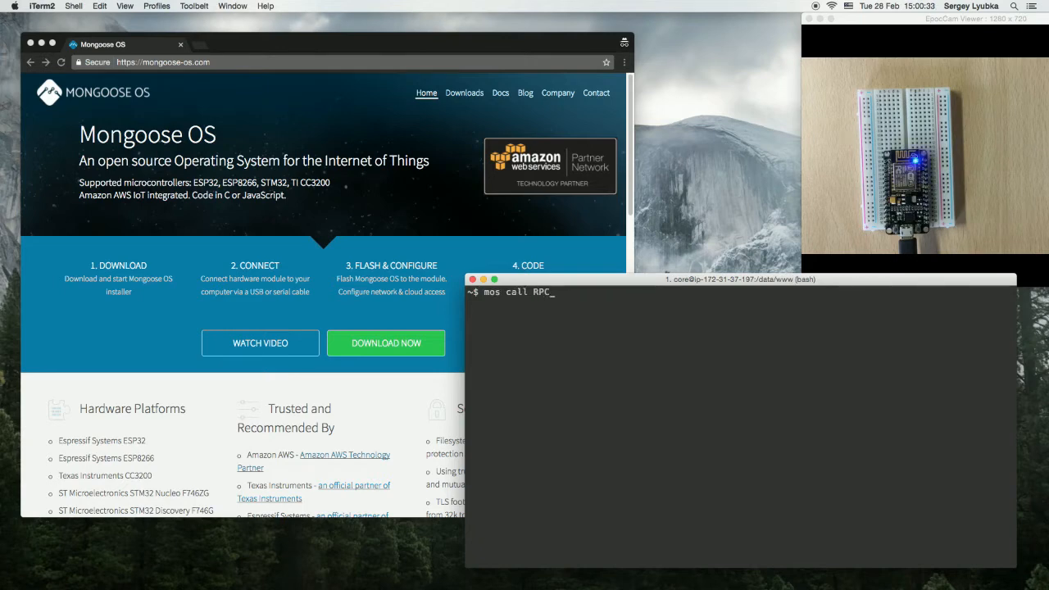
Run 'mos call RPC.List | less' and scroll down to RPC.Hello at the list's end.
key("enter")
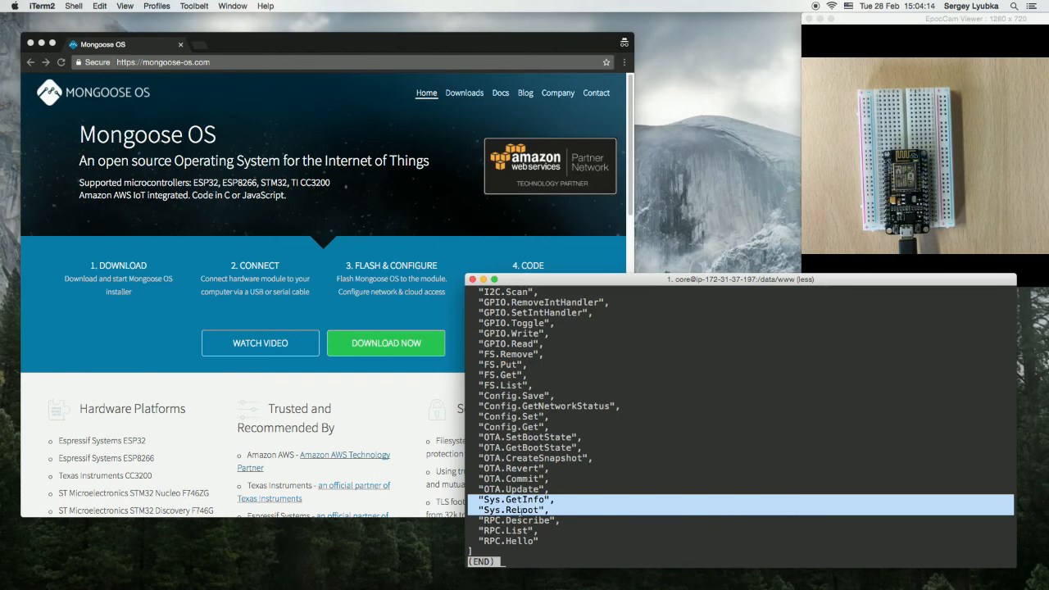
key("Down")
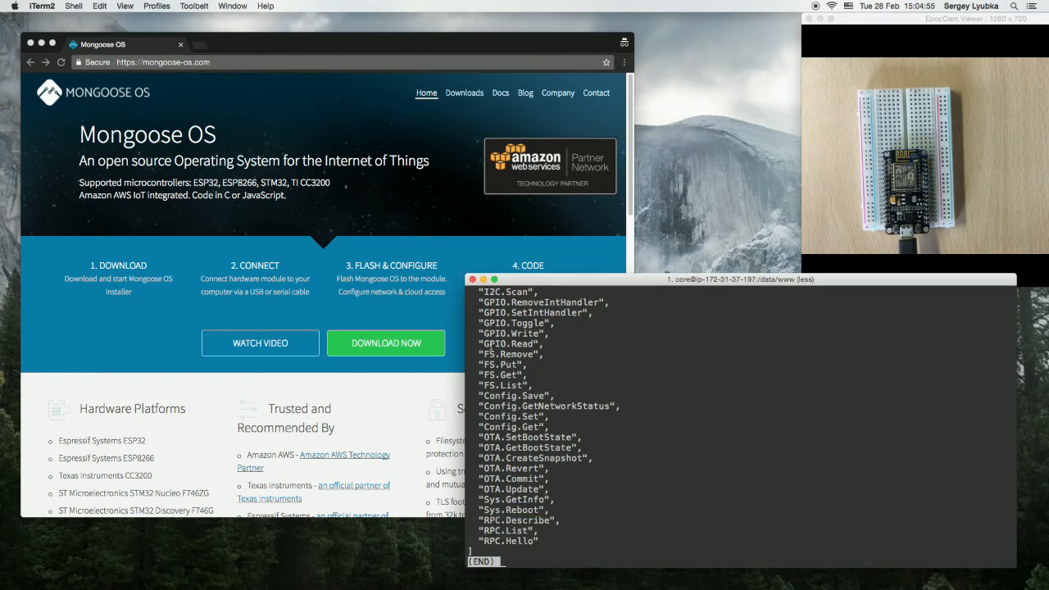
Quit less and run 'mos call RPC.Describe' for GPIO.Write to see its pin and value arguments.
key("q")
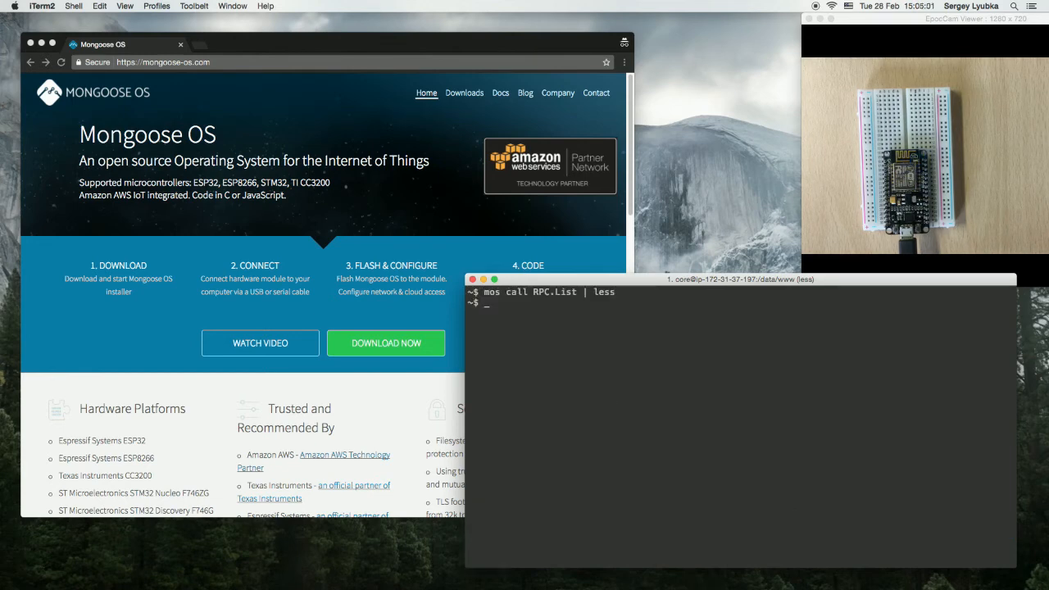
type("mos ca")
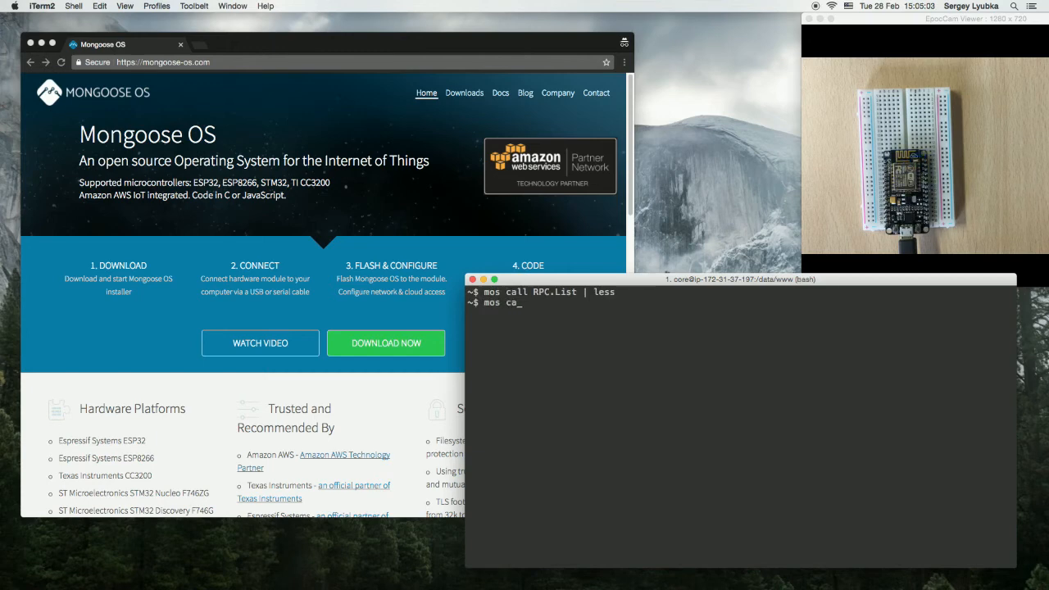
type("ll")
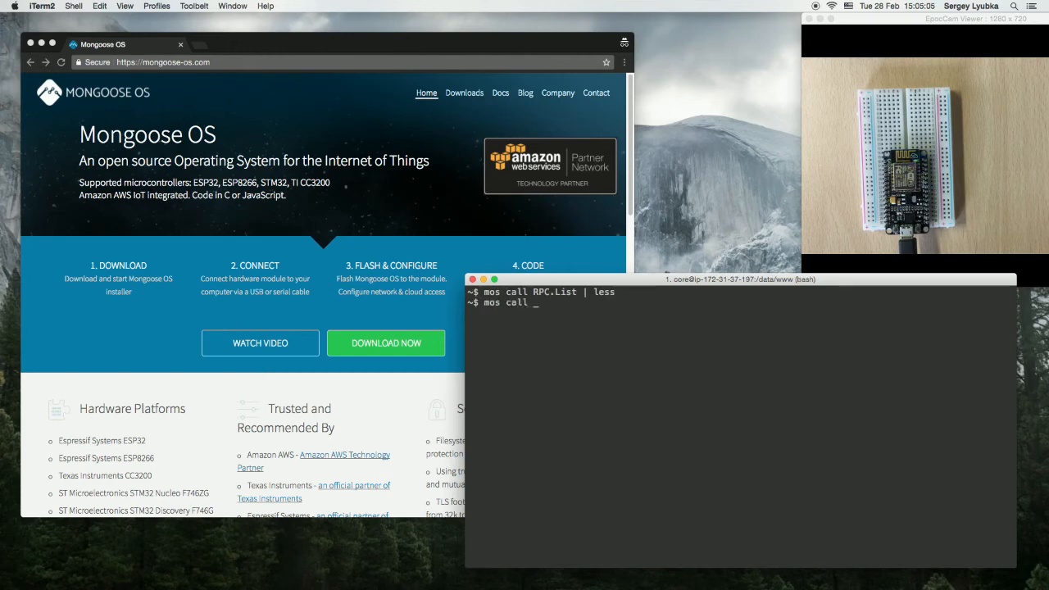
type("RPC.De")
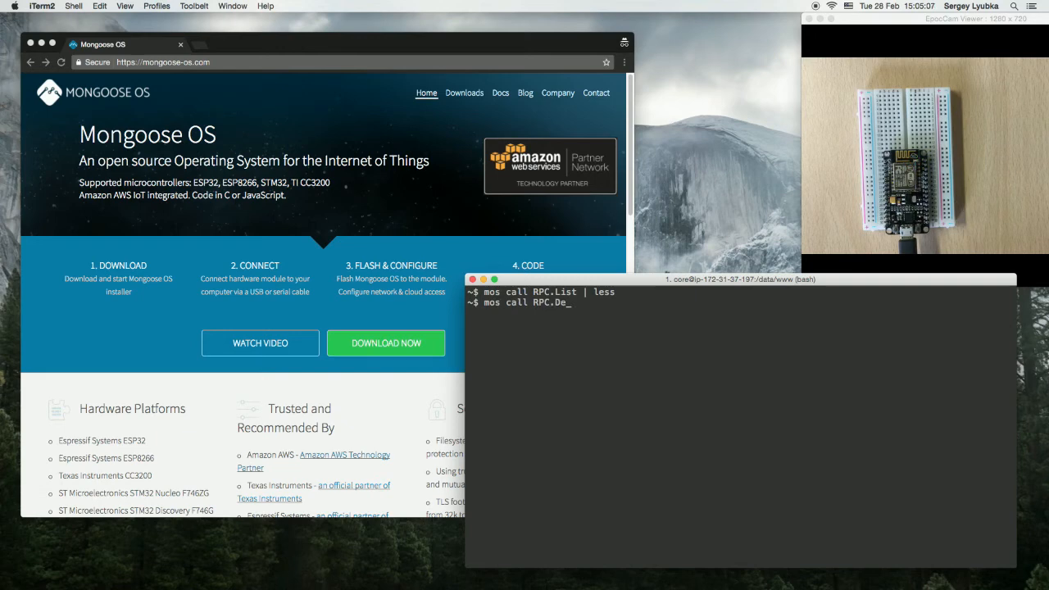
type("scribe")
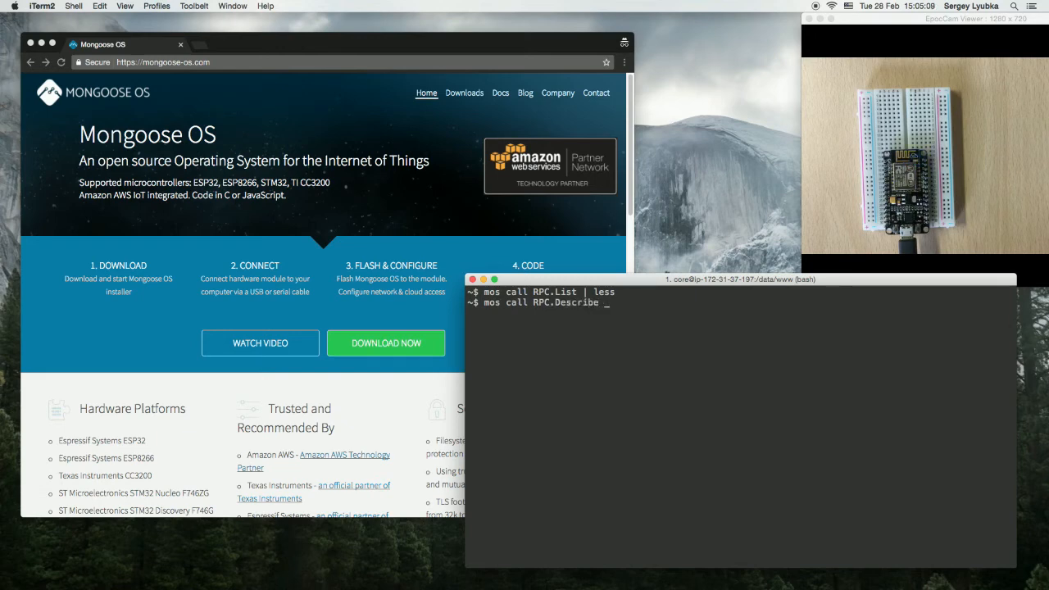
type("'{}'")
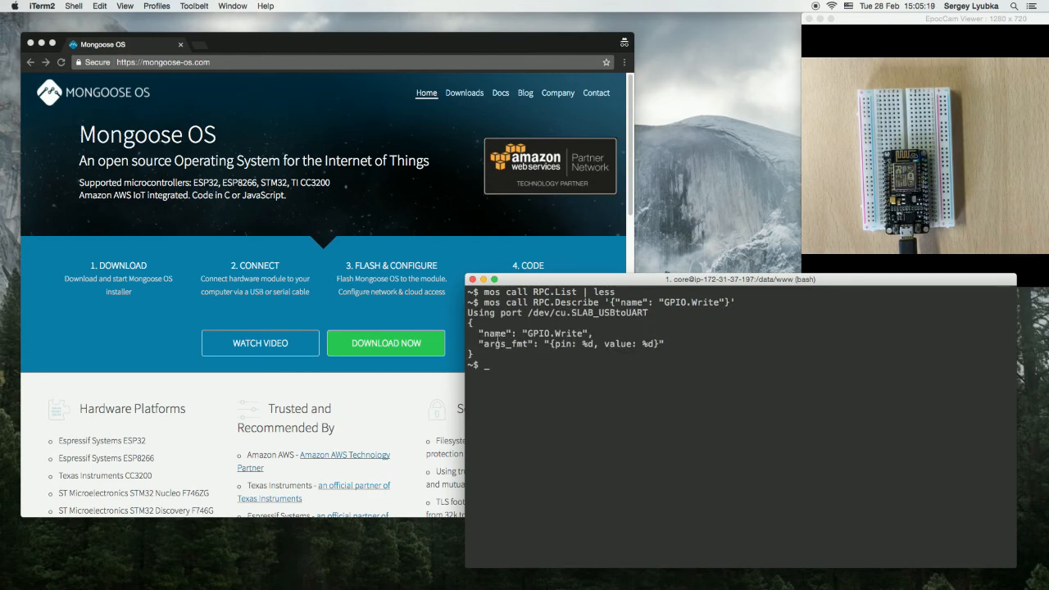
double_click(554, 333)
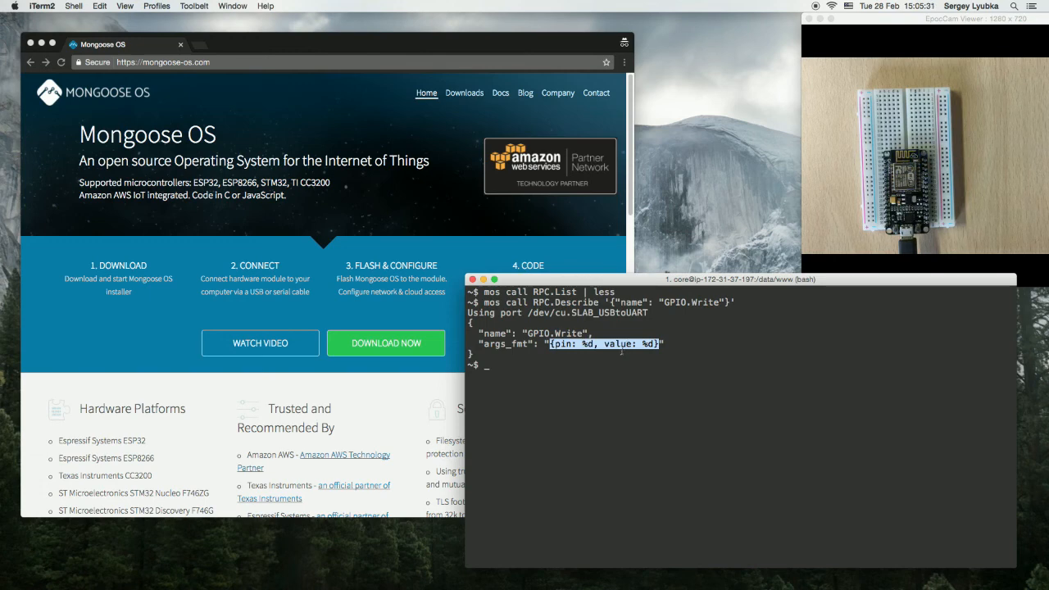
type("mos call GP")
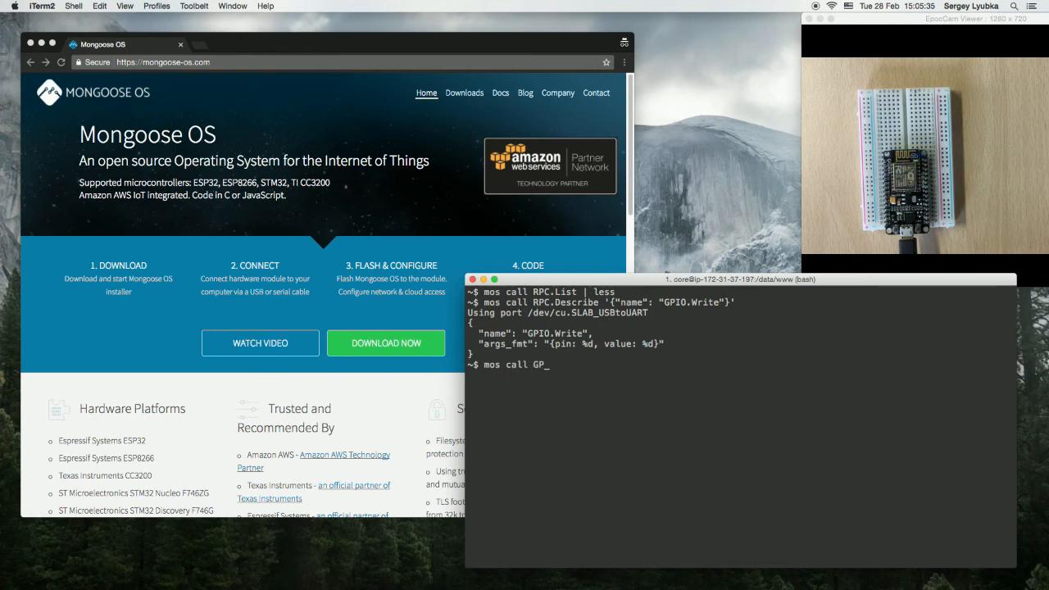
Type "mos call GPIO.Write '{pin: 16, value}'" without running it yet.
type("IO.Write")
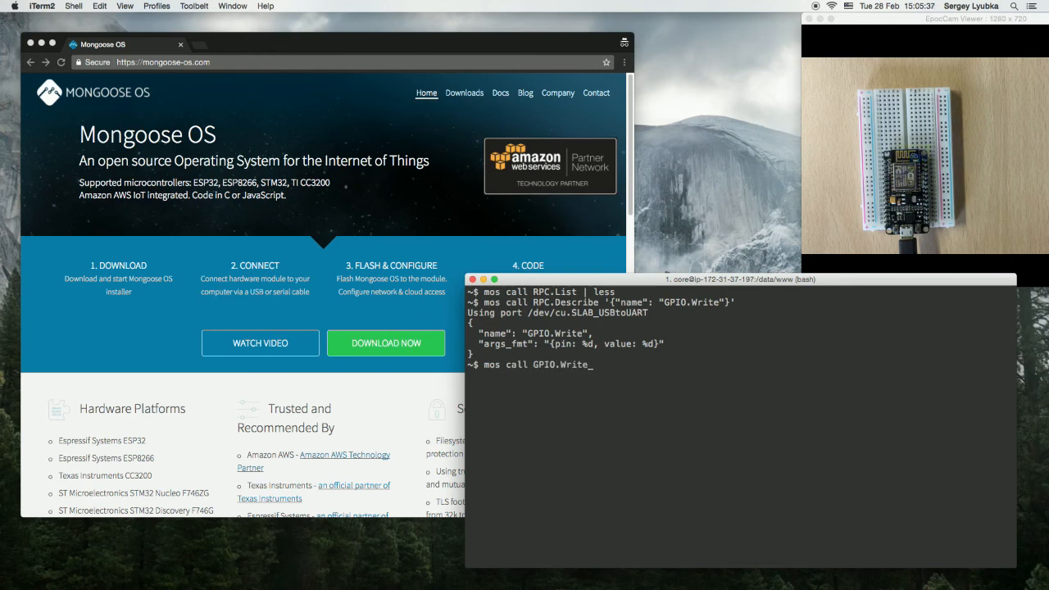
type("'")
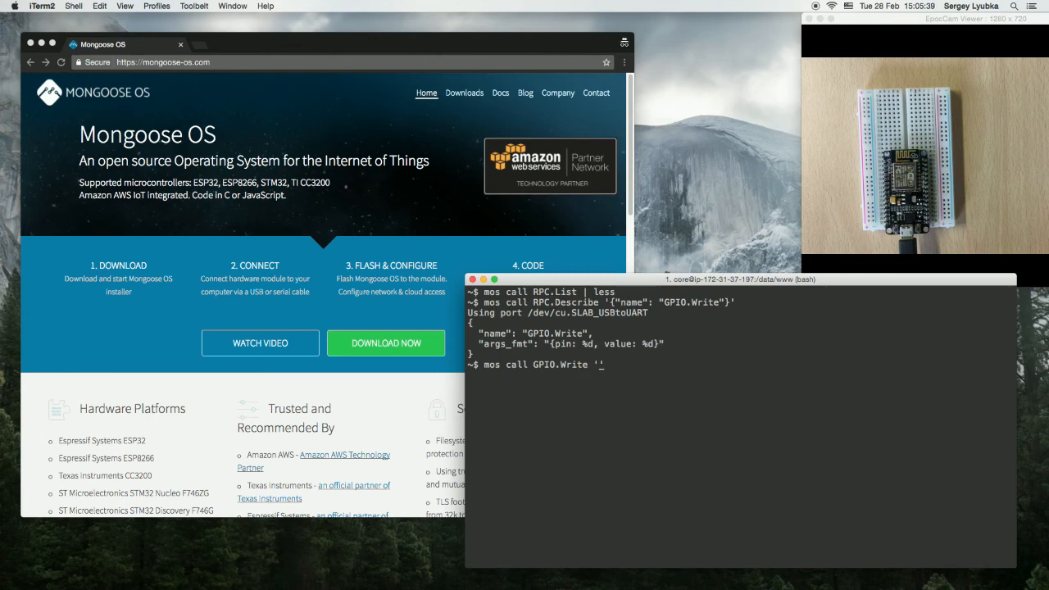
type("{pin}")
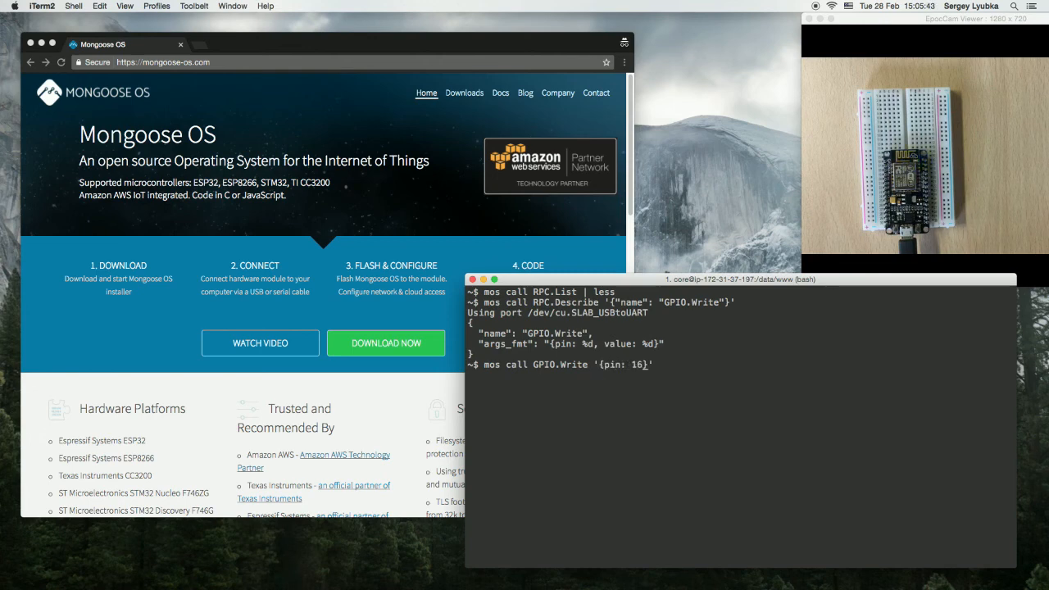
type(", value}")
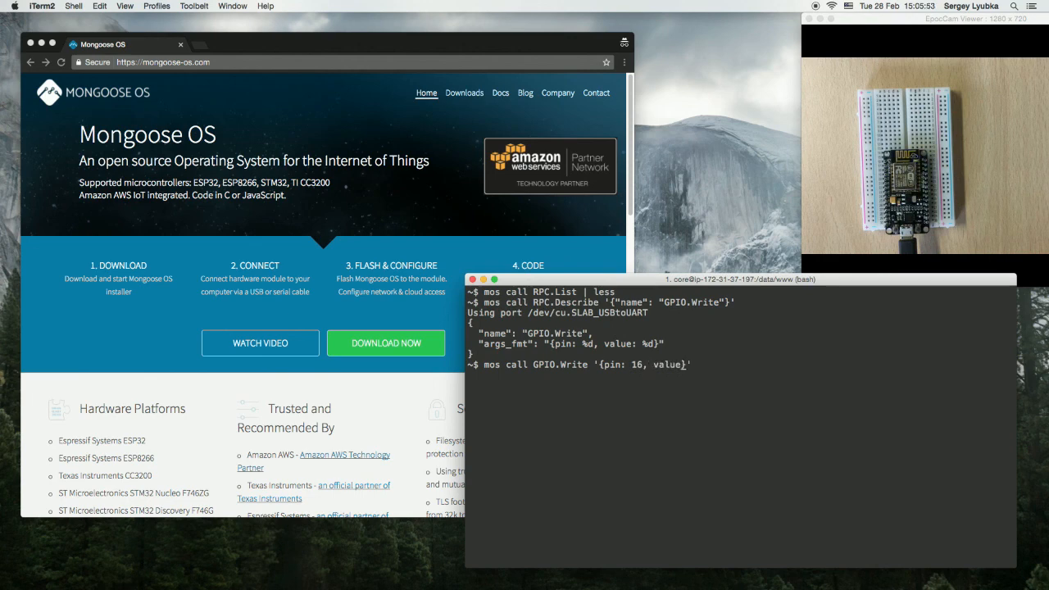